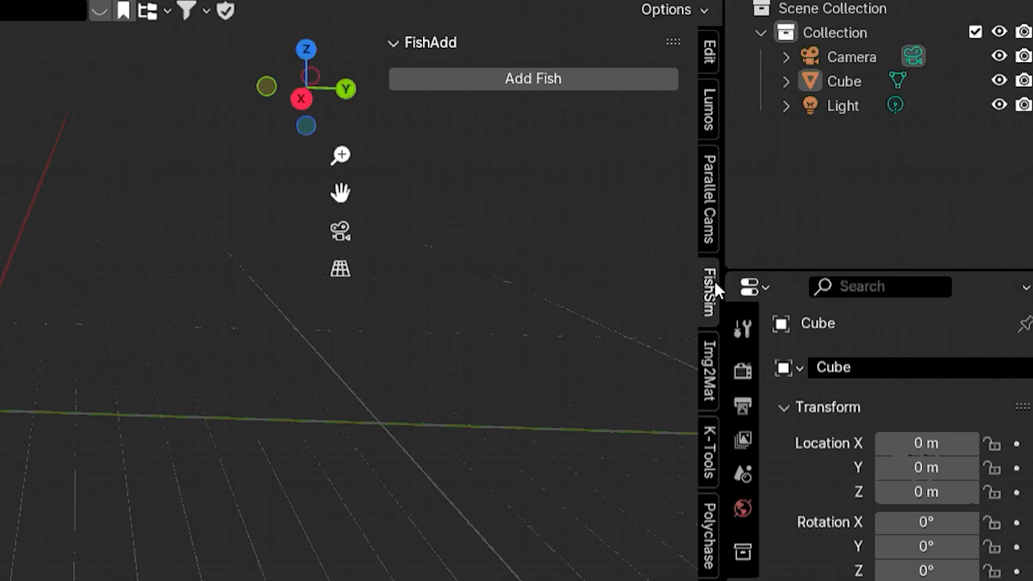
Step: Browse the sidebar add-on tabs from FishAdd through FishSim to the Controller Inputs panel
left_click(707, 534)
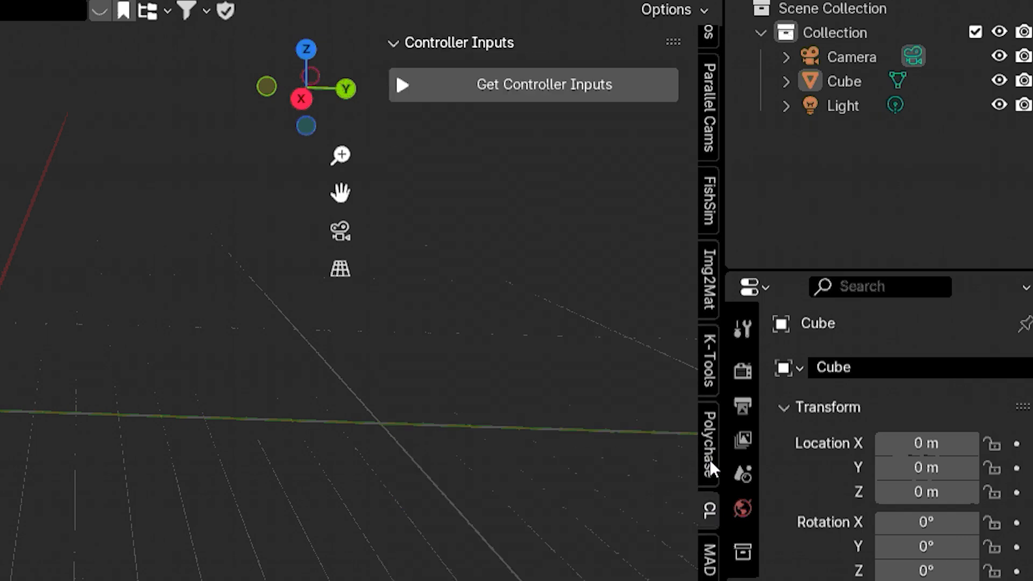
left_click(707, 284)
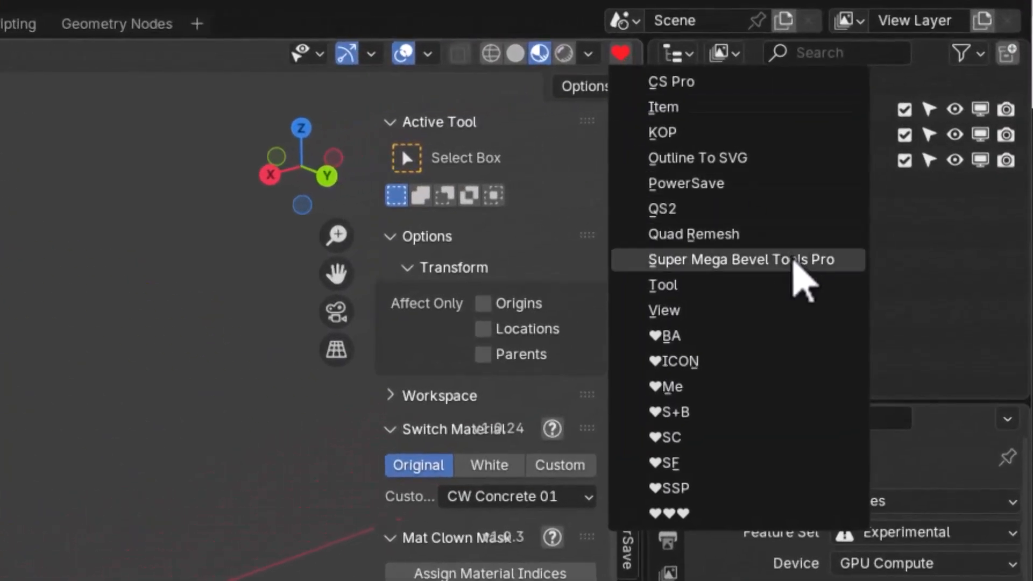
Step: Show Super Mega Bevel Tools Pro, then KIT OPS, then Simple Capture from the heart dropdown
left_click(738, 260)
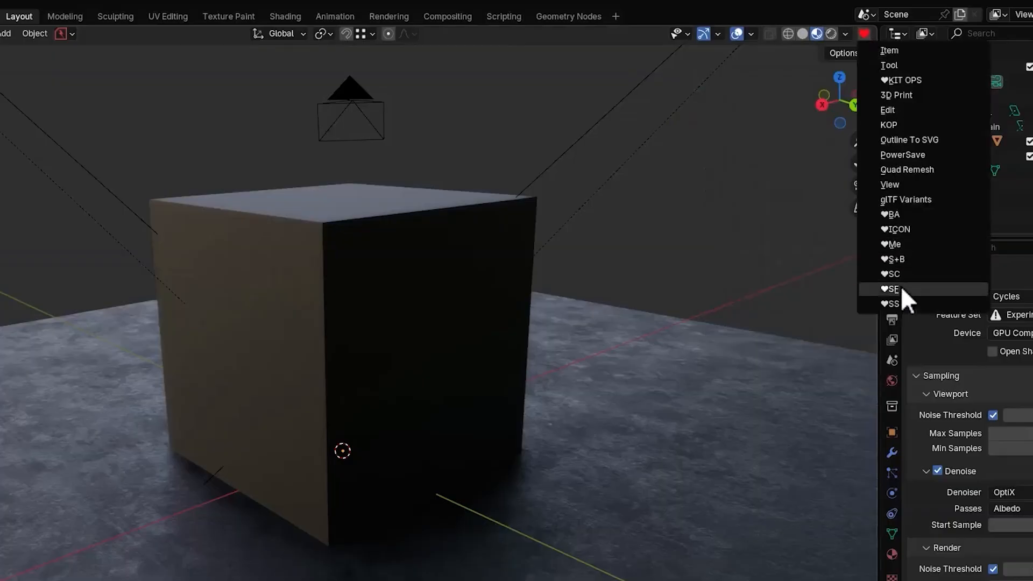
mouse_move(882, 56)
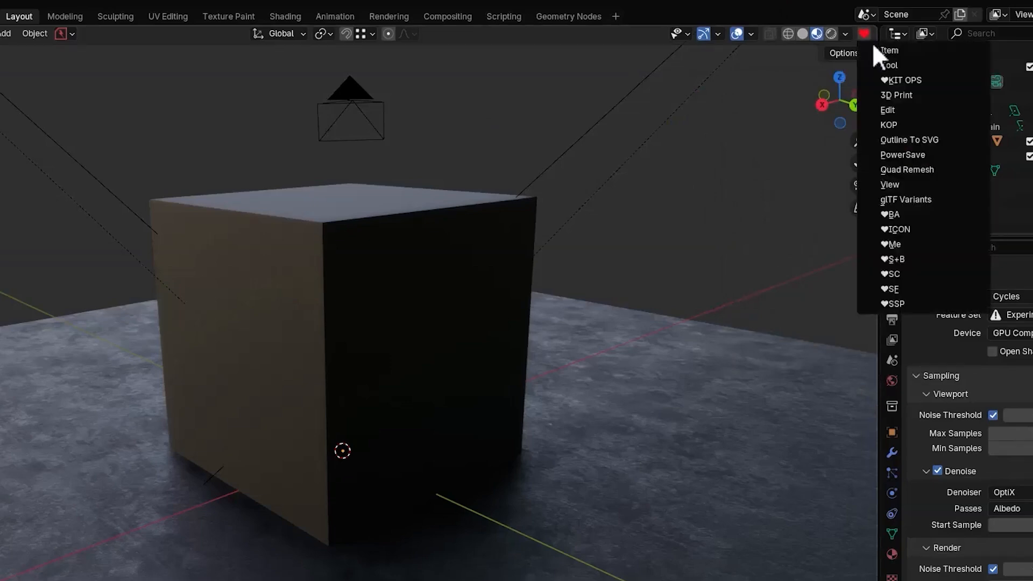
left_click(902, 80)
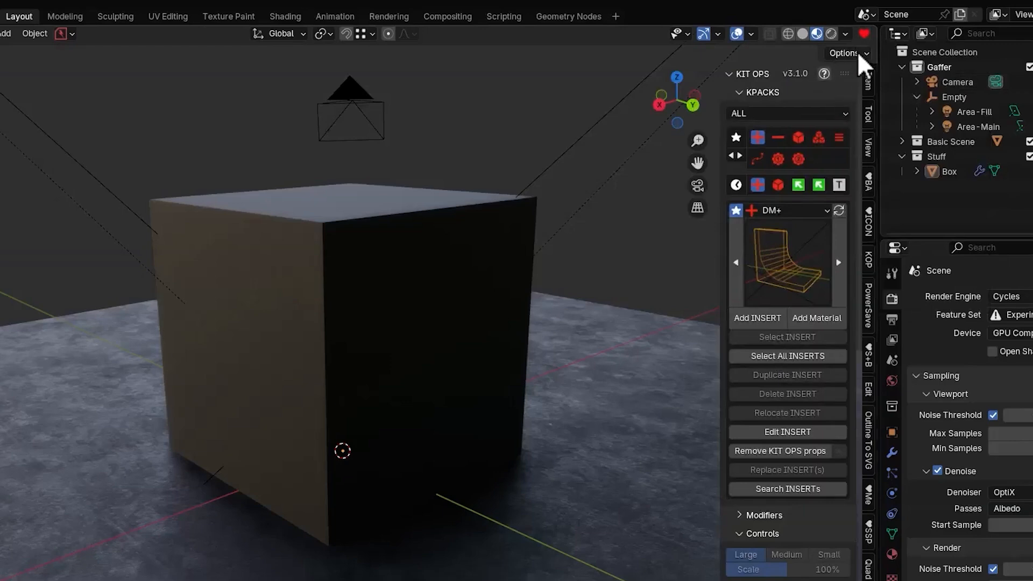
left_click(866, 34)
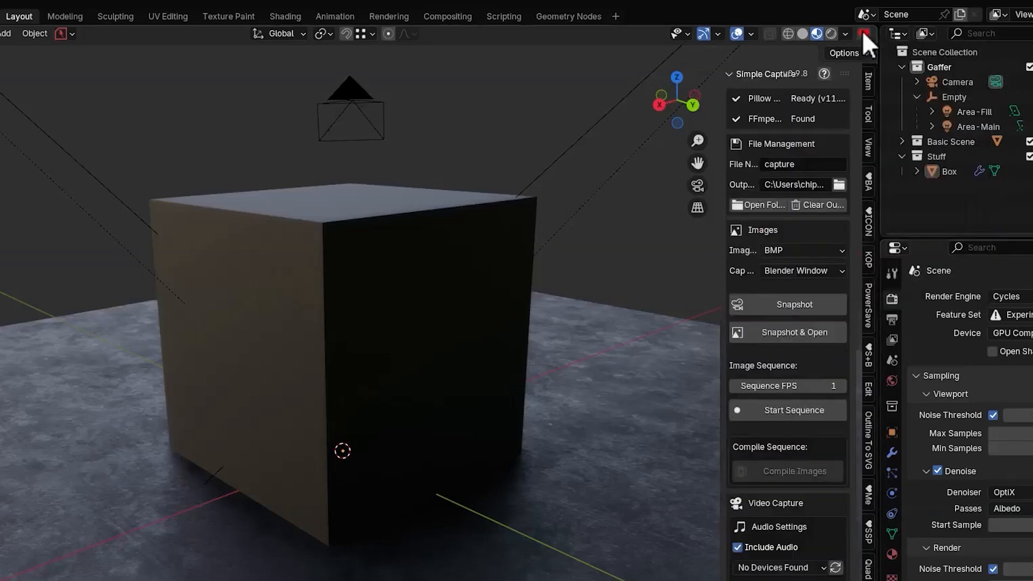
mouse_move(558, 201)
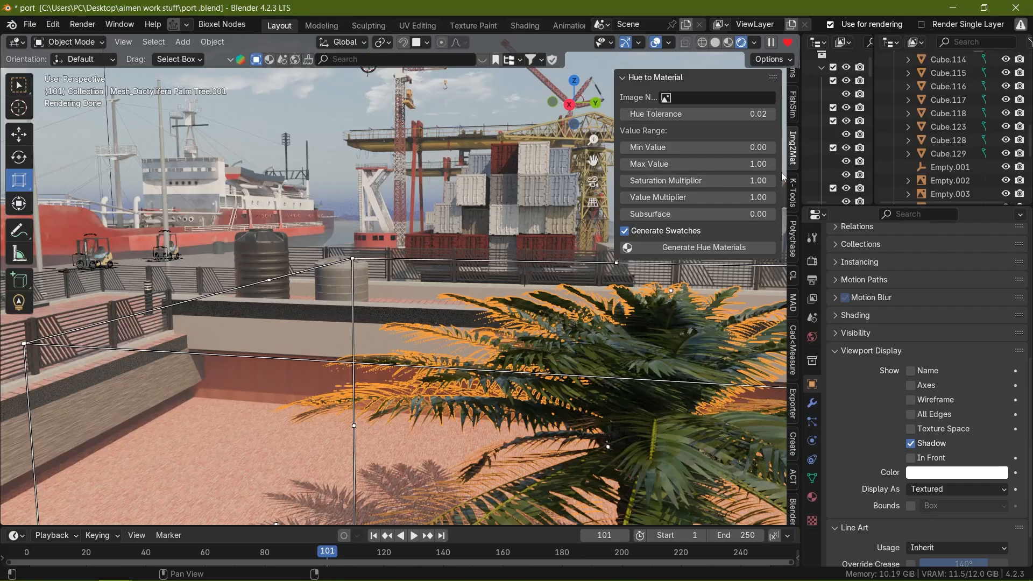
left_click(793, 237)
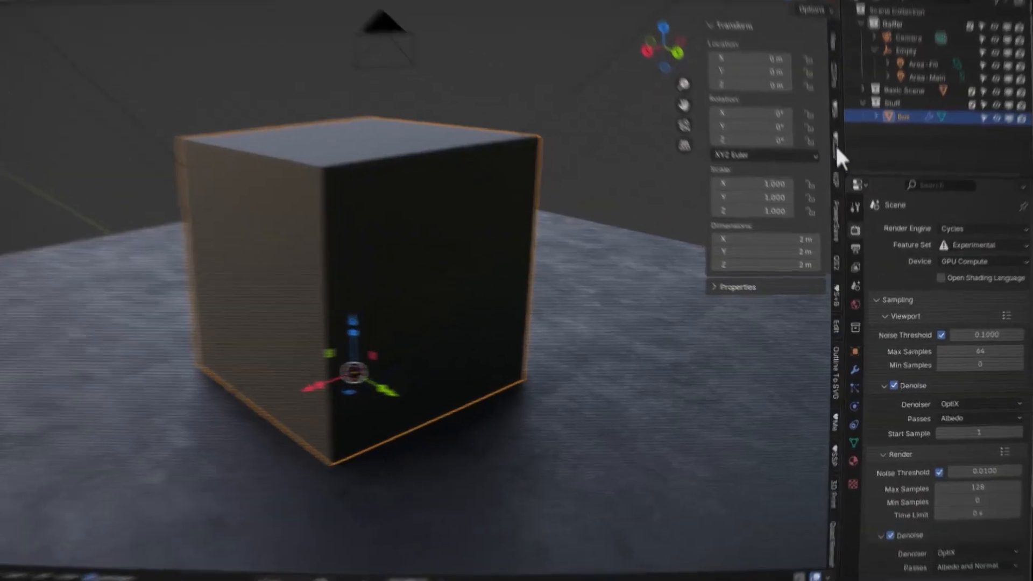
Step: Show the KIT OPS panel, then the Add Cameras panel in the port scene
scroll("down", 3)
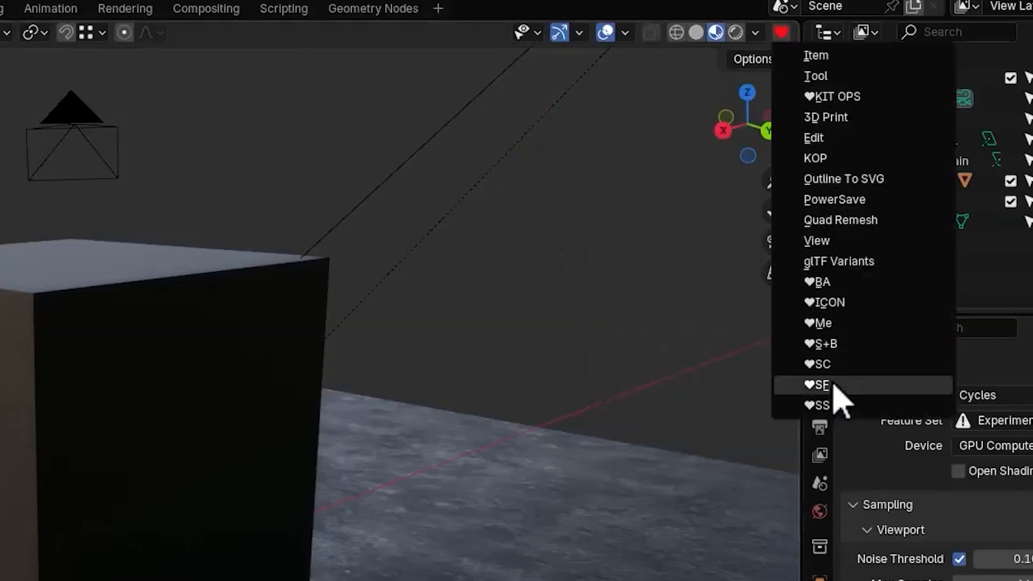
mouse_move(801, 63)
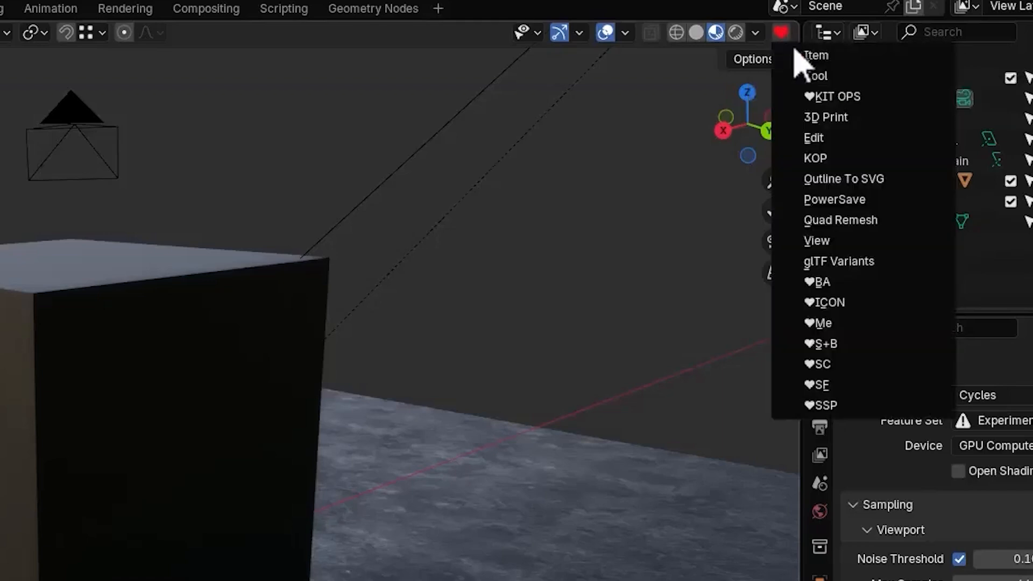
left_click(837, 96)
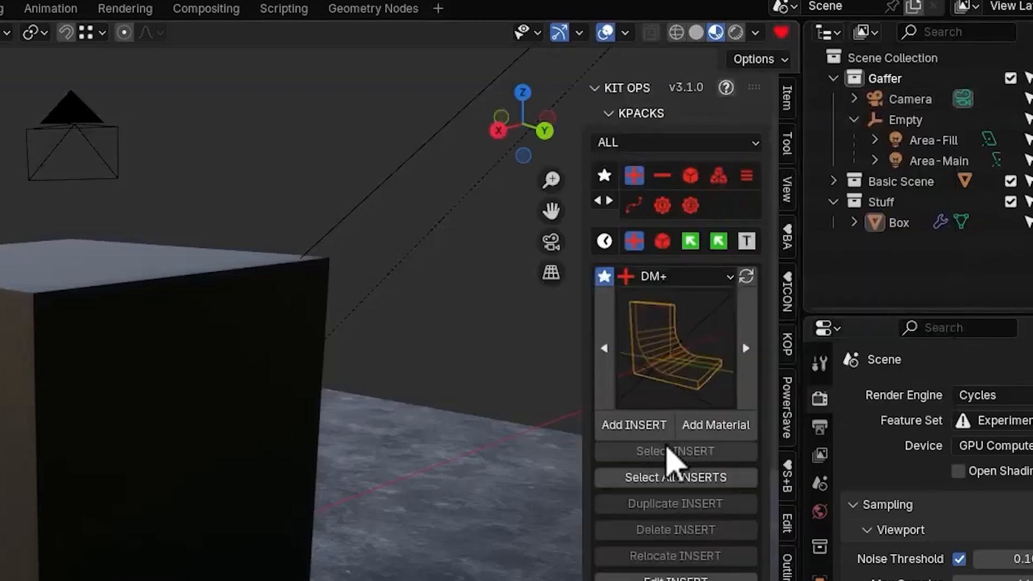
mouse_move(784, 73)
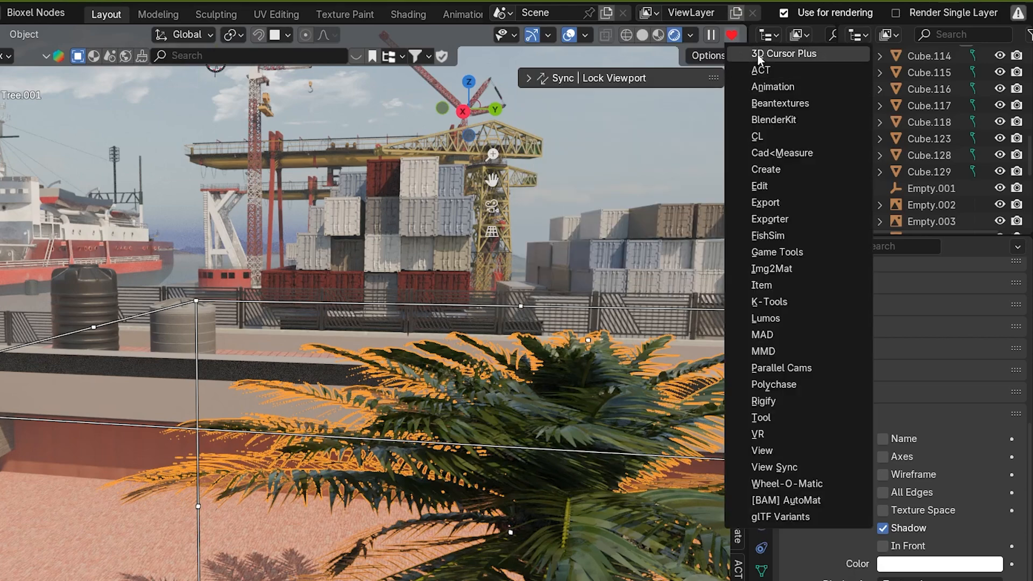
left_click(782, 152)
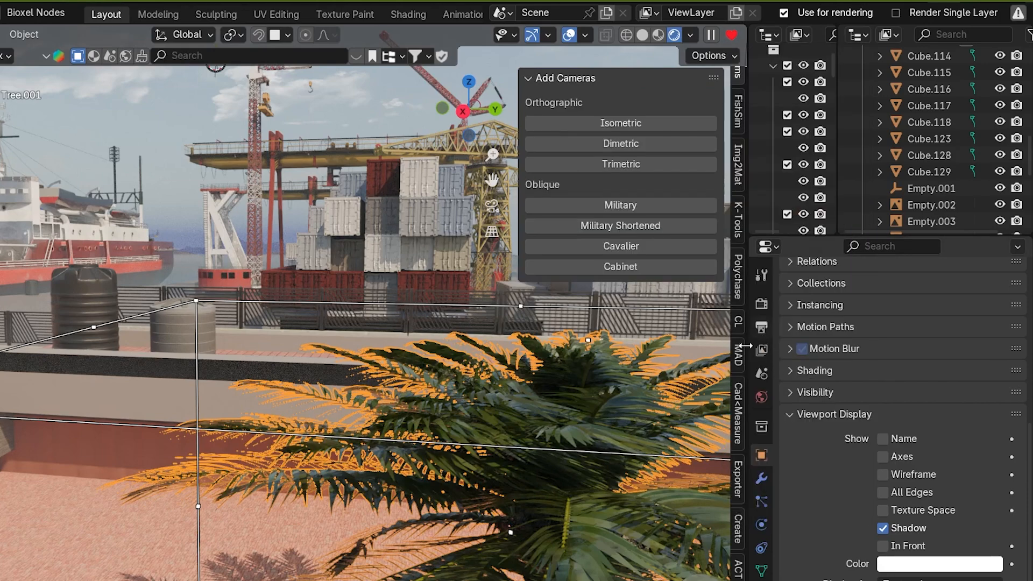
left_click(736, 413)
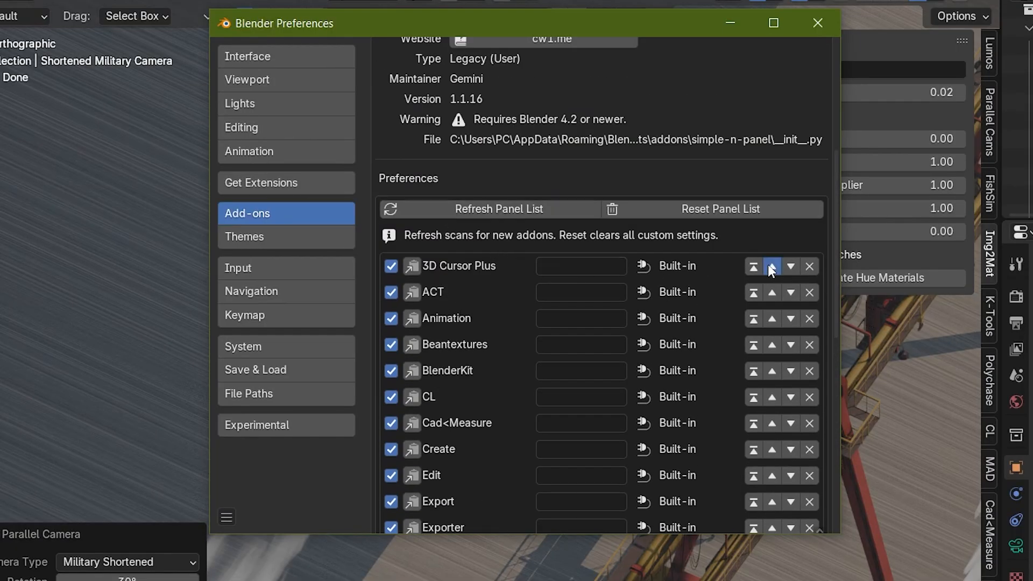
Step: Reorder Simple N-Panel entries: swap 3D Cursor Plus and ACT, and move Game Tools to the top
left_click(772, 265)
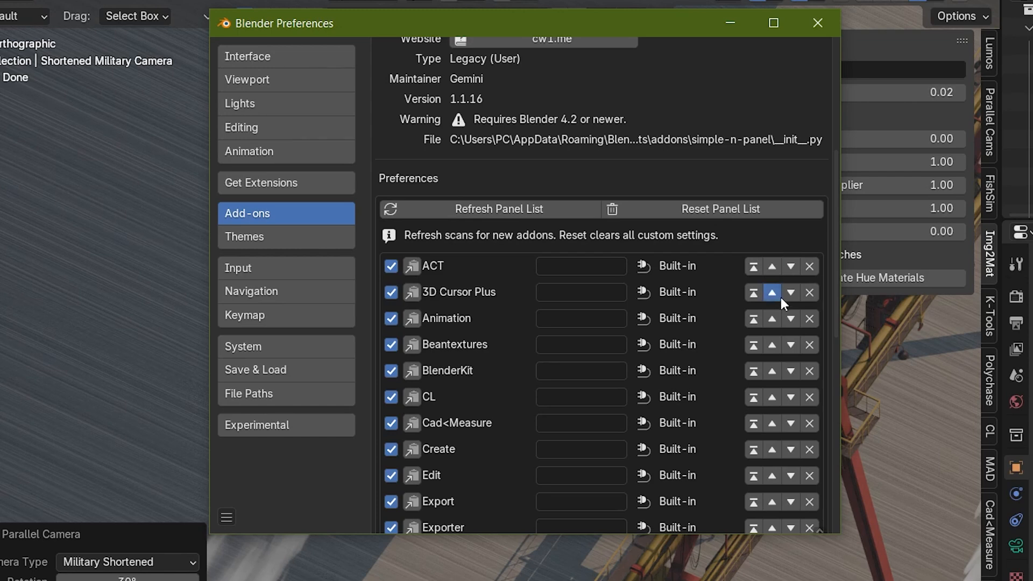
left_click(772, 292)
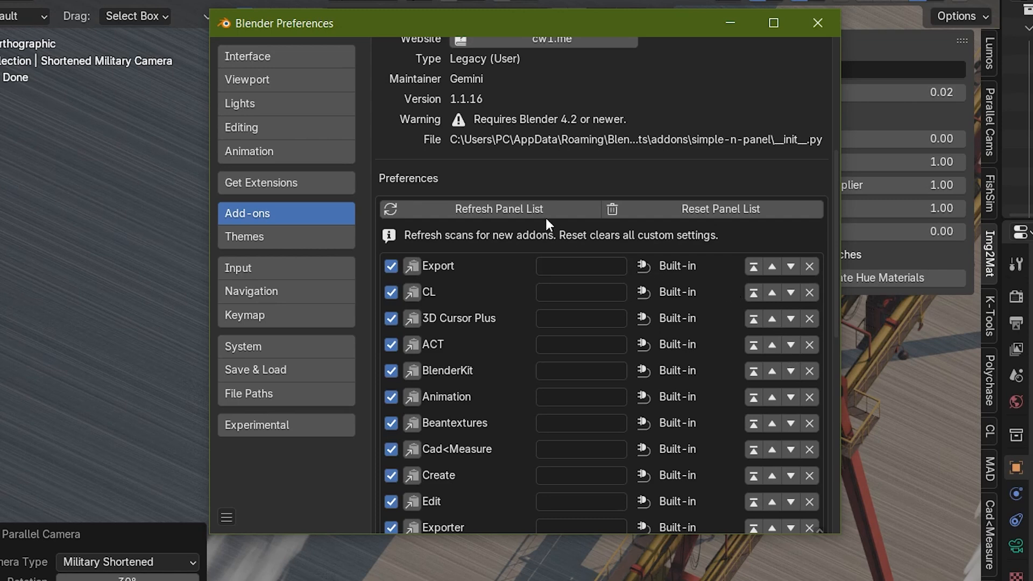
mouse_move(716, 274)
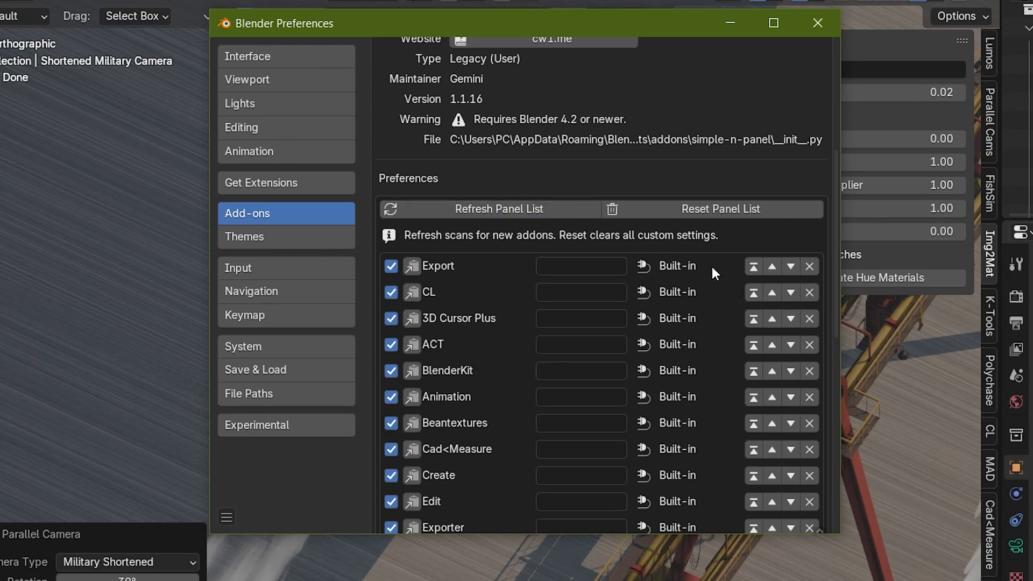
scroll("down", 3)
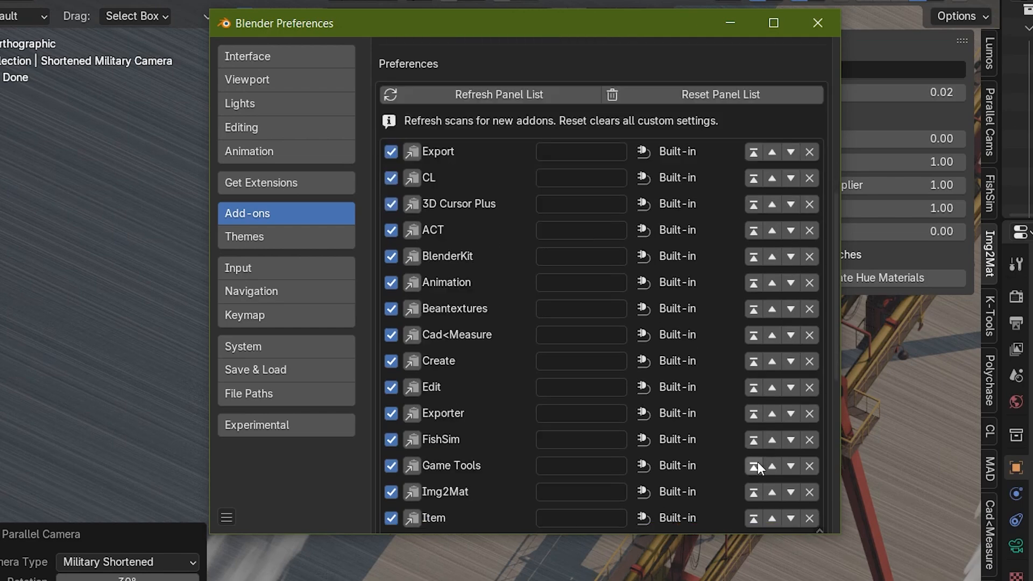
left_click(818, 23)
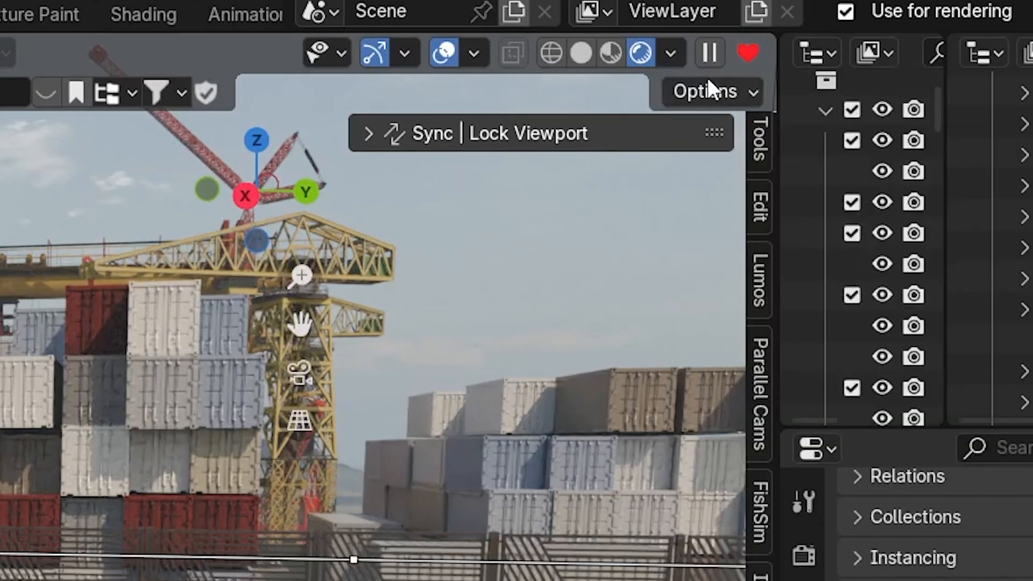
Step: Show Quad Remesh from the heart dropdown, then the K-Tools Landscape panel
left_click(747, 53)
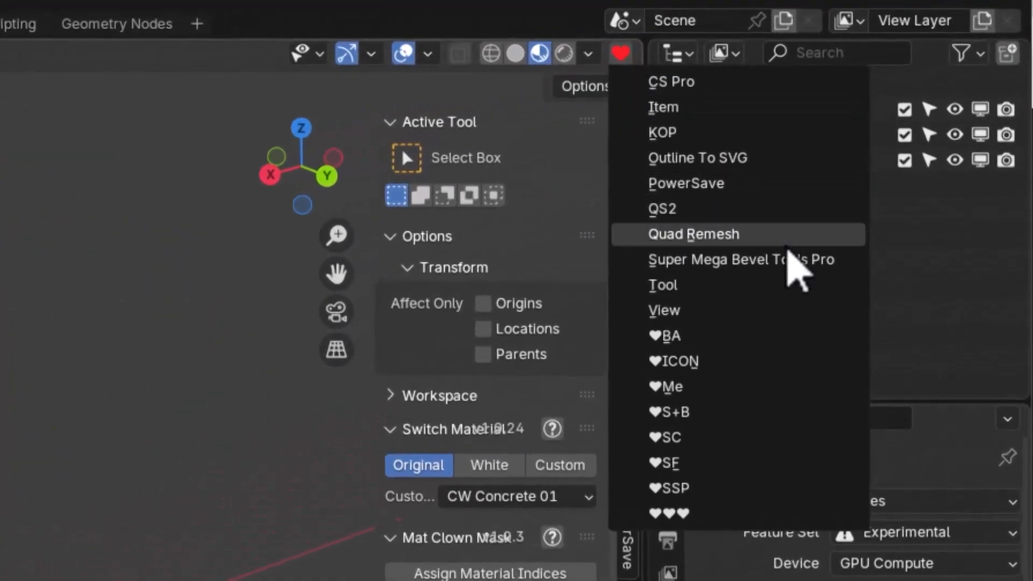
left_click(729, 259)
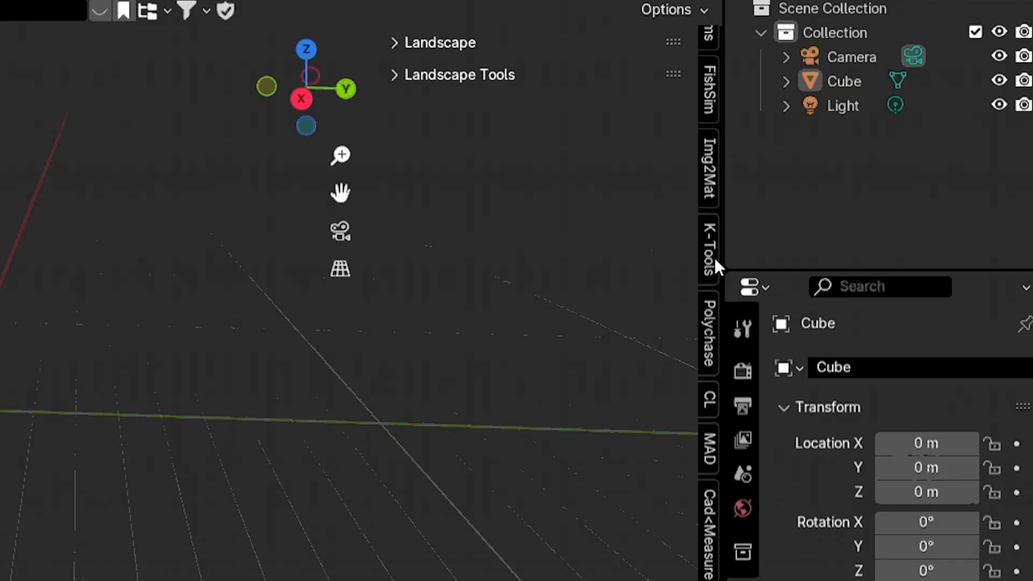
left_click(707, 453)
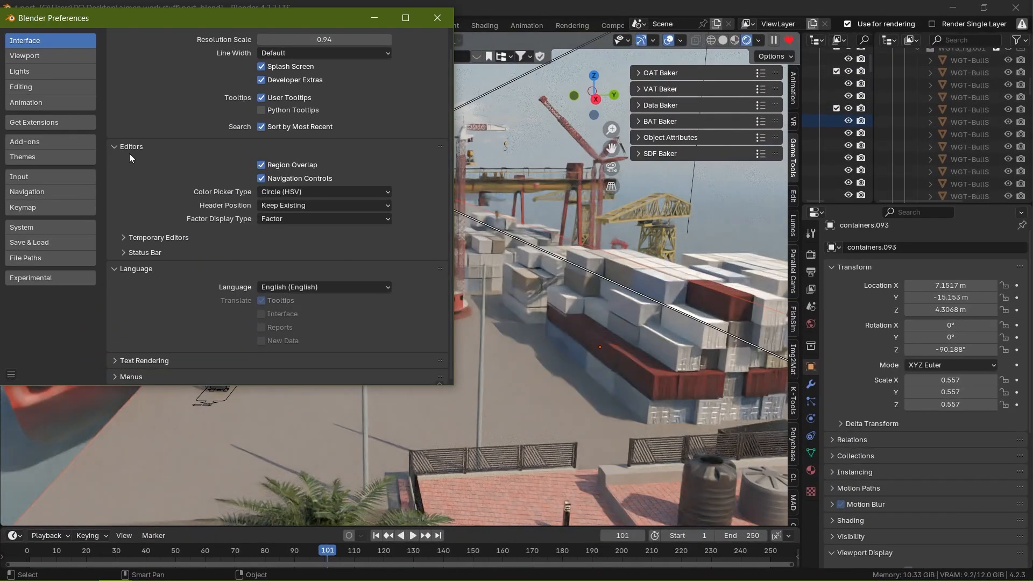
Step: Review Simple N-Panel in Add-ons preferences, then show Super Mega Bevel Tools Pro and KIT OPS
left_click(24, 141)
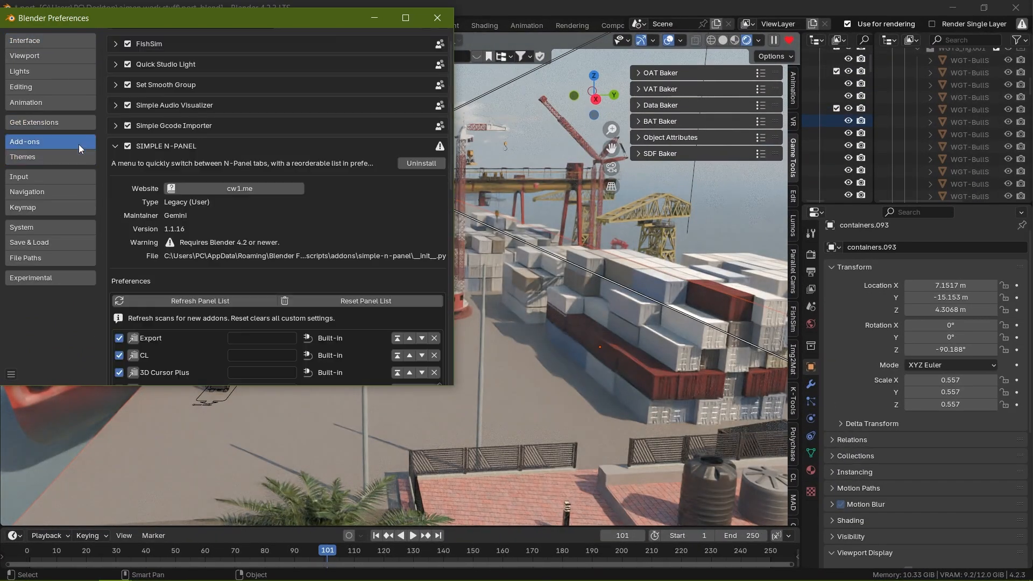
left_click(123, 105)
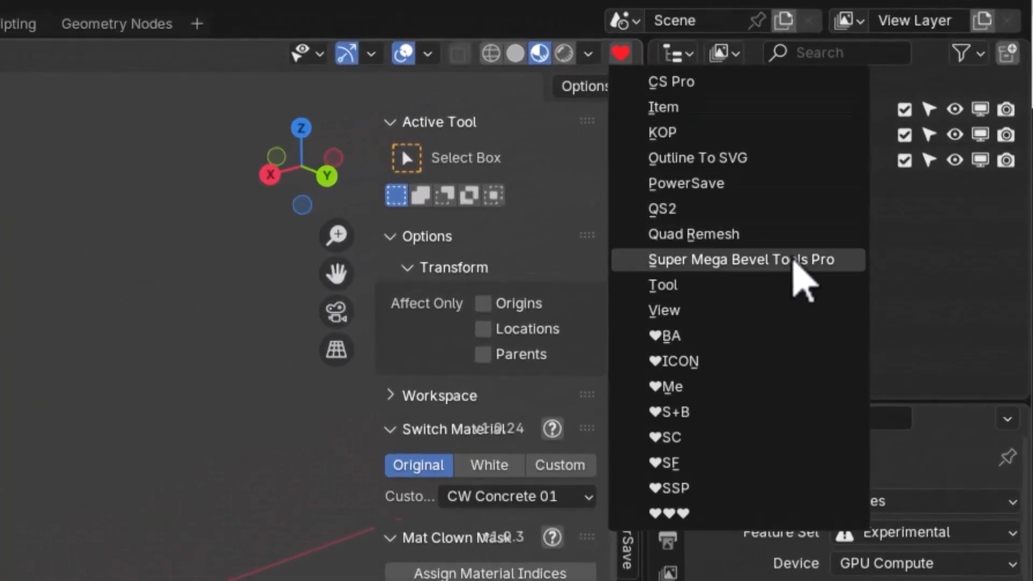
left_click(734, 259)
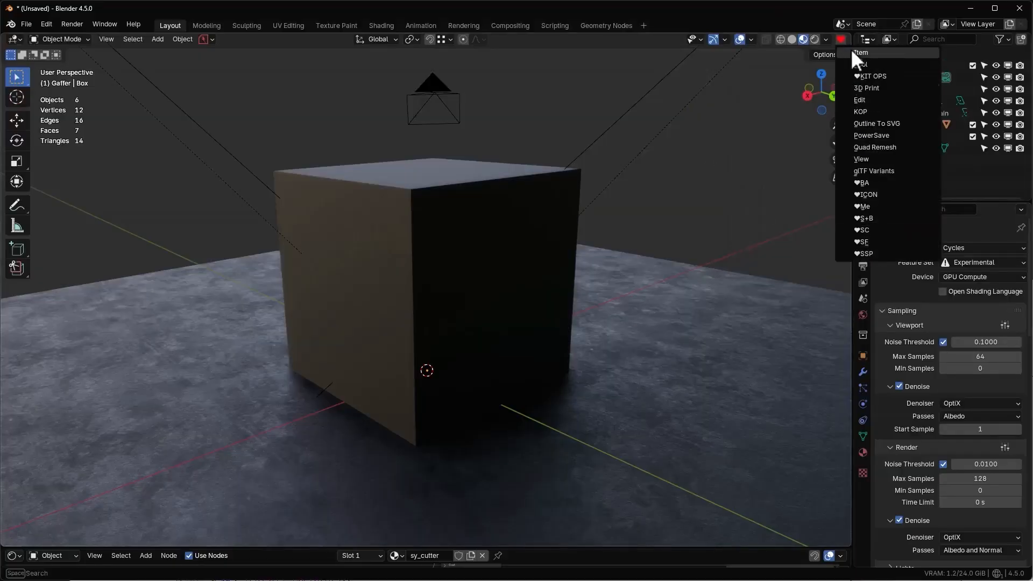
mouse_move(869, 111)
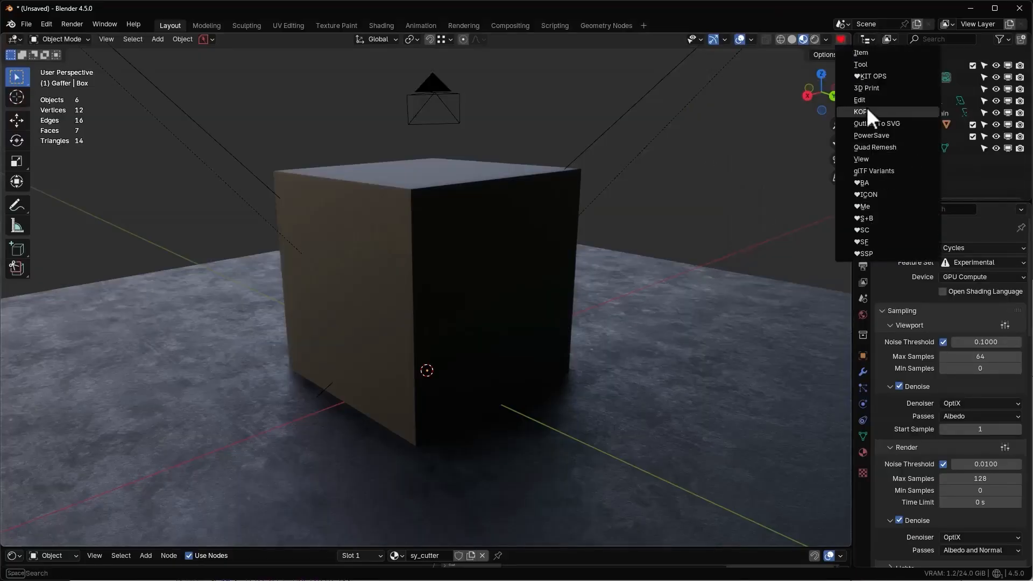
left_click(871, 76)
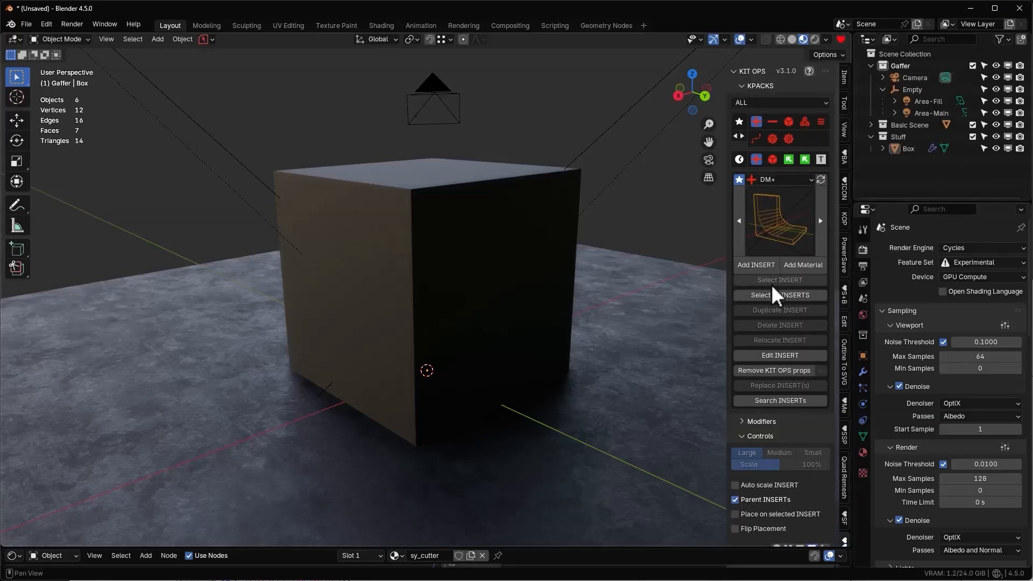